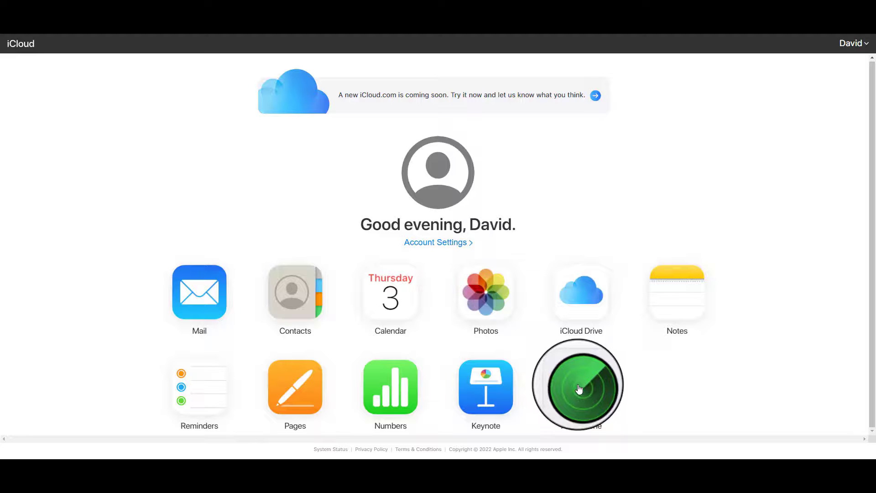
Step: In iCloud Find iPhone, select the locked iPhone from All Devices and start Erase iPhone
left_click(579, 386)
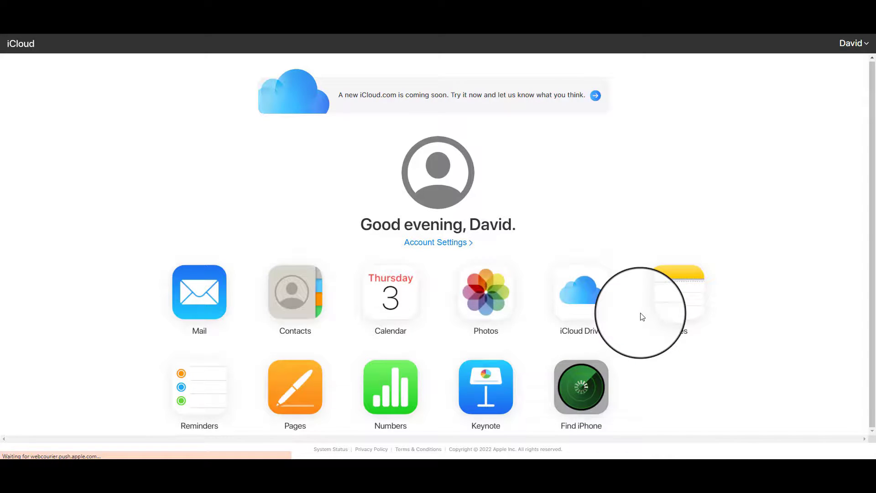
left_click(581, 388)
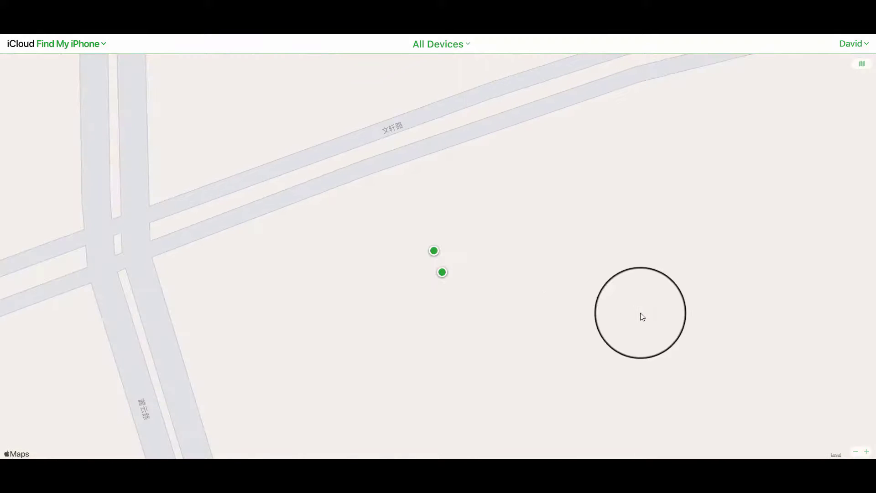
left_click(441, 44)
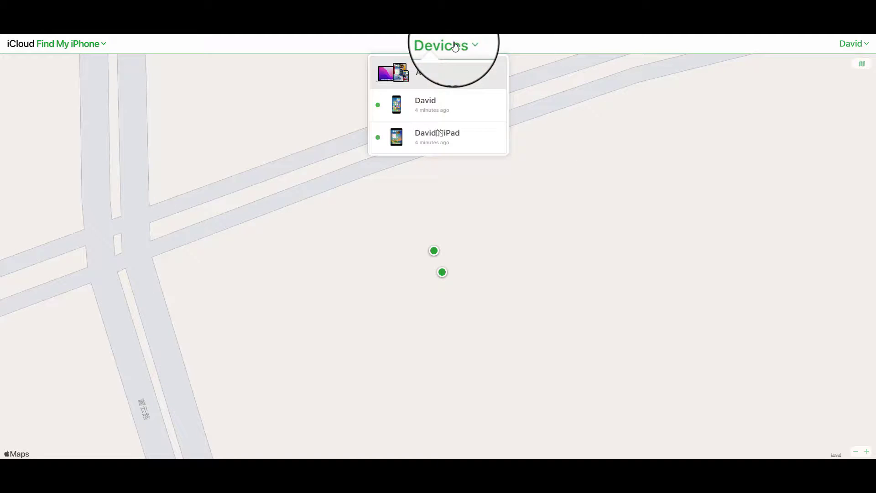
left_click(426, 104)
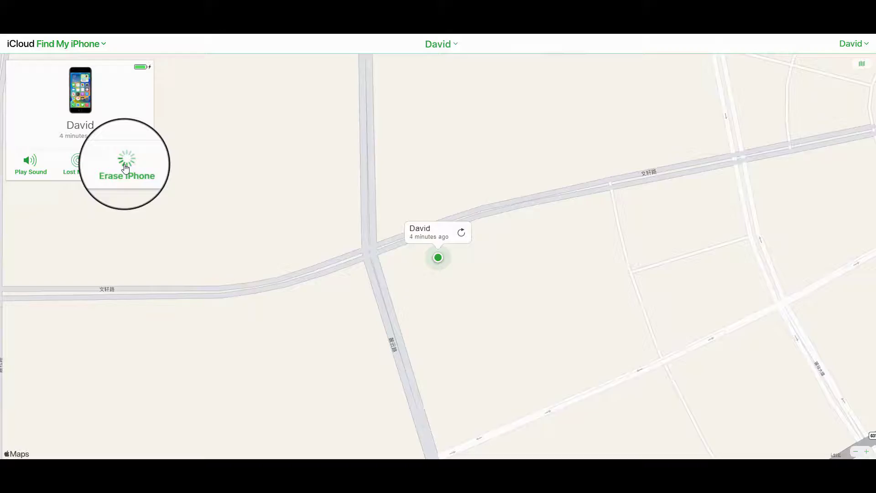
left_click(126, 165)
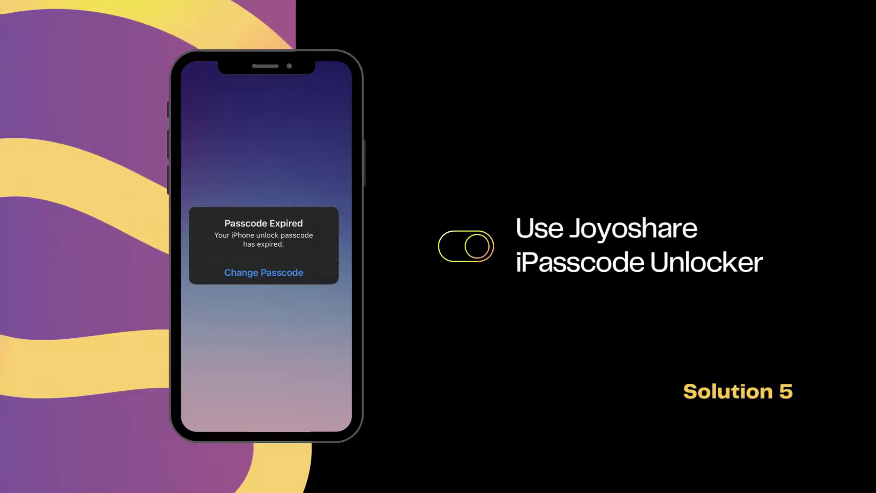
Step: Launch Joyoshare iPasscode Unlocker from its desktop icon
double_click(18, 73)
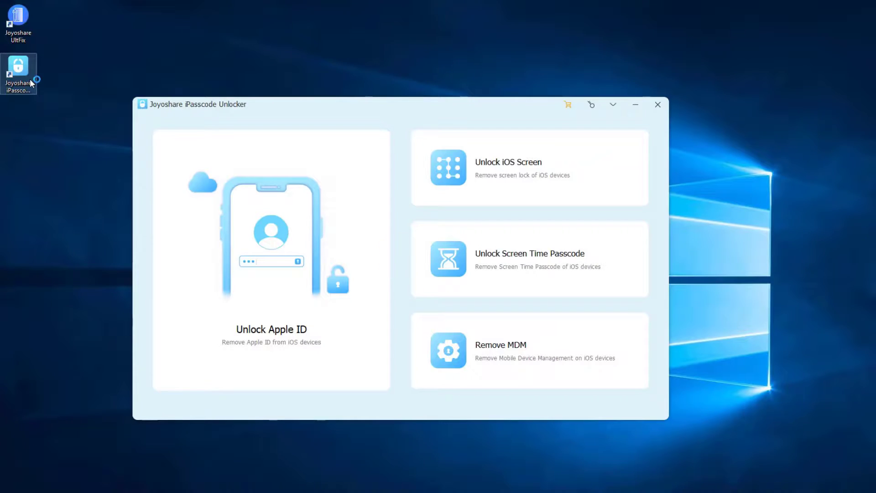
Step: Start Unlock iOS Screen via Recovery Mode and download the iPhone 8 / 15.6.1 firmware package
left_click(528, 168)
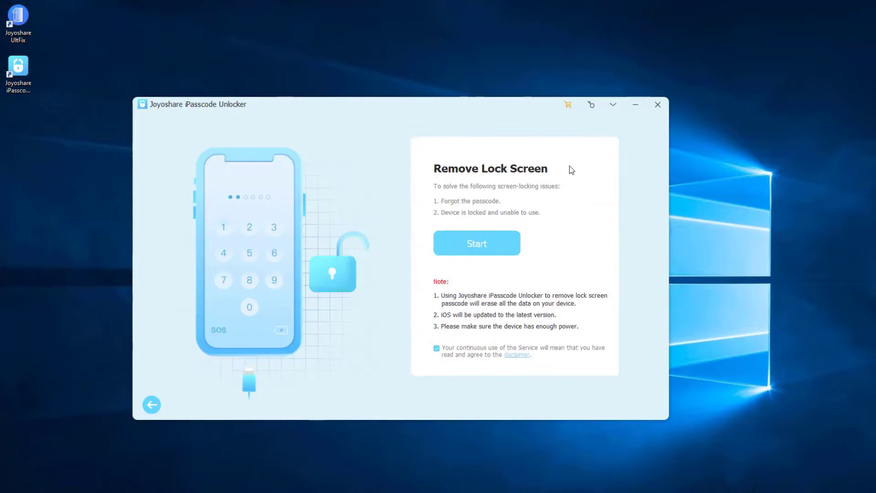
left_click(477, 243)
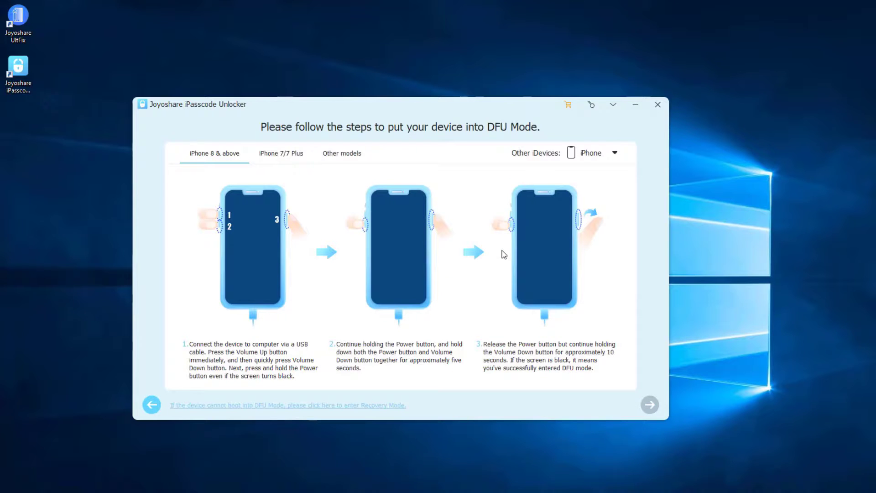
left_click(288, 404)
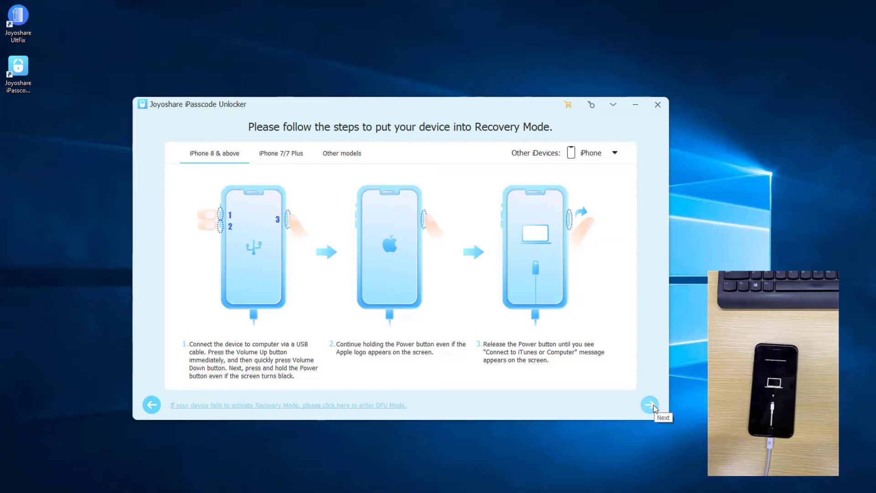
left_click(649, 405)
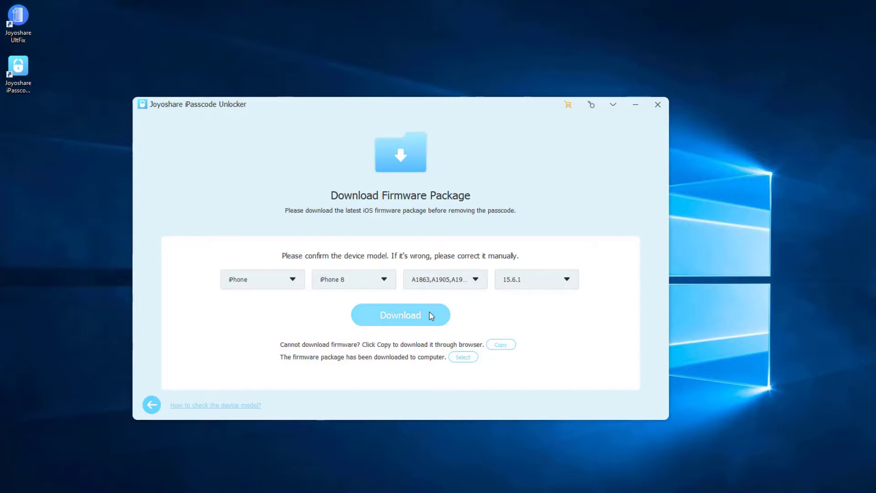
left_click(400, 315)
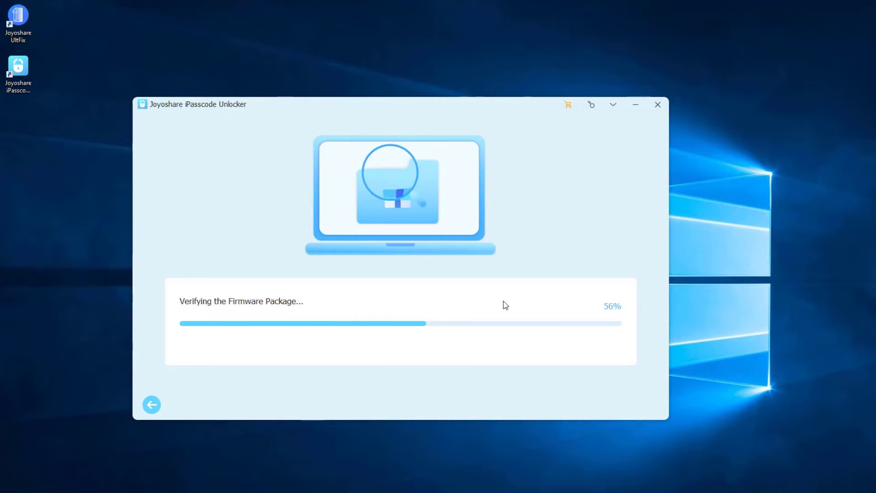